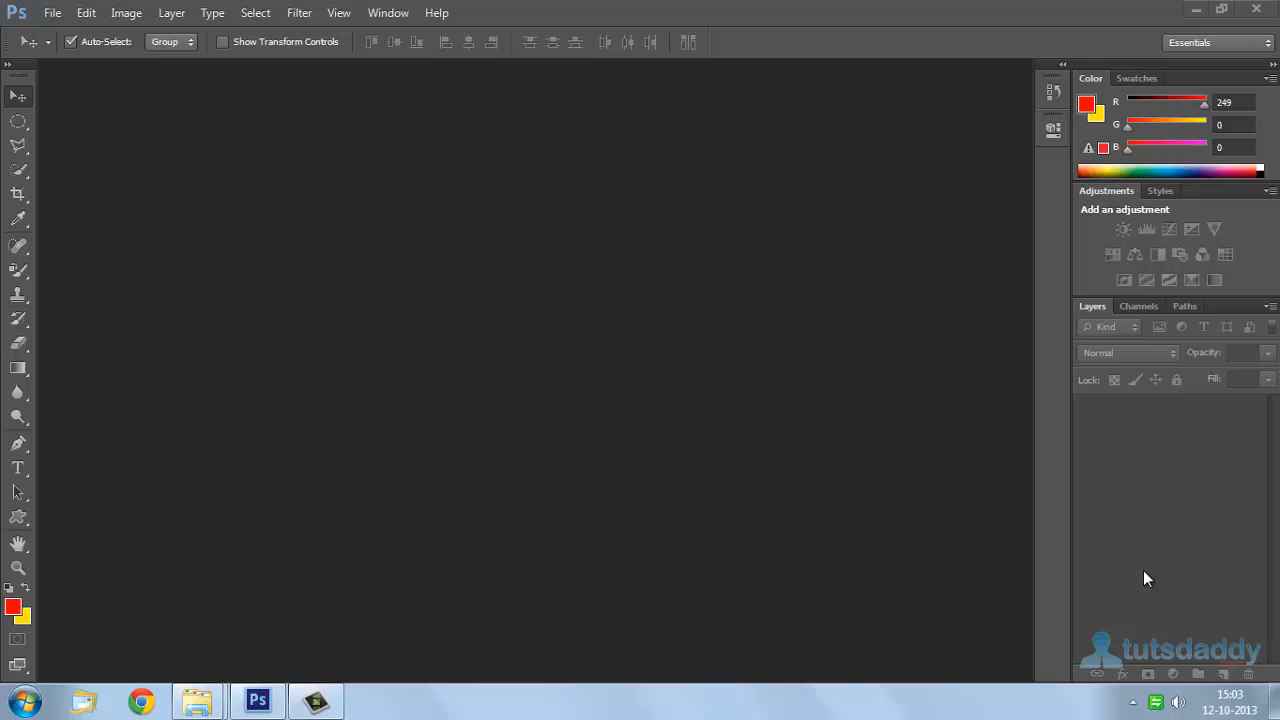
mouse_move(1113, 564)
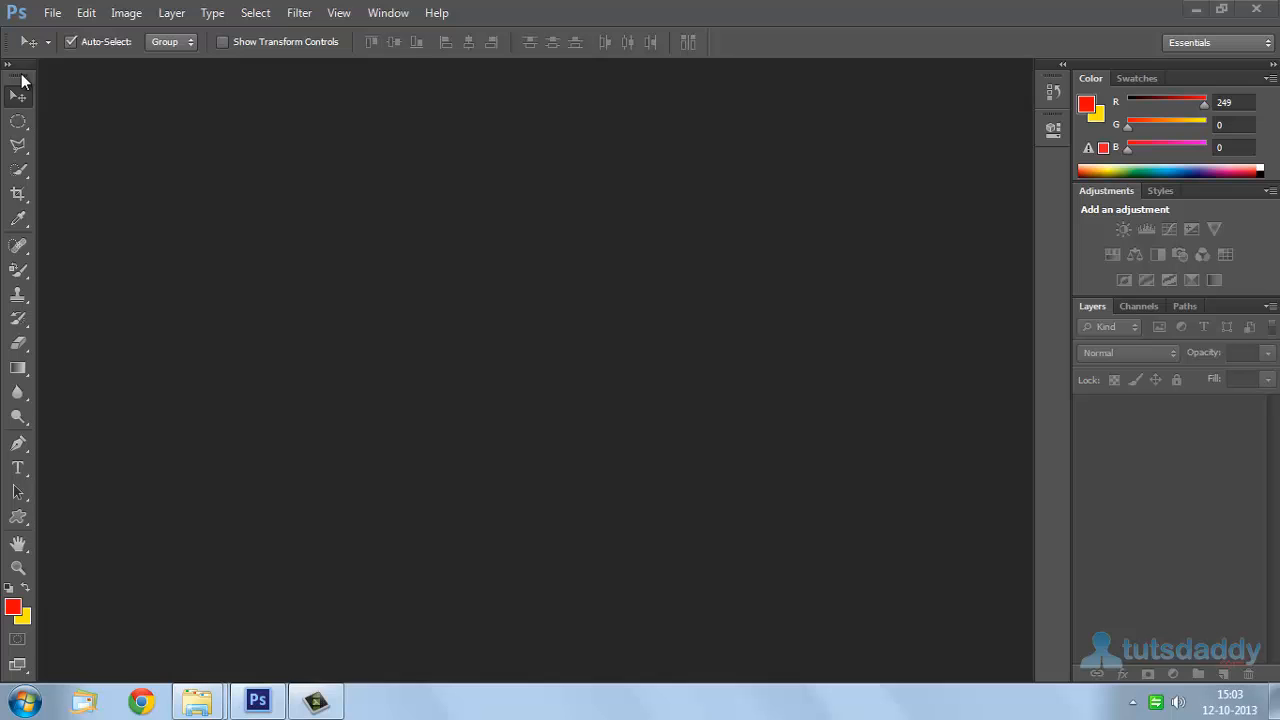
Create a new 6 × 4 in, 300 ppi document with transparent background contents
click(52, 13)
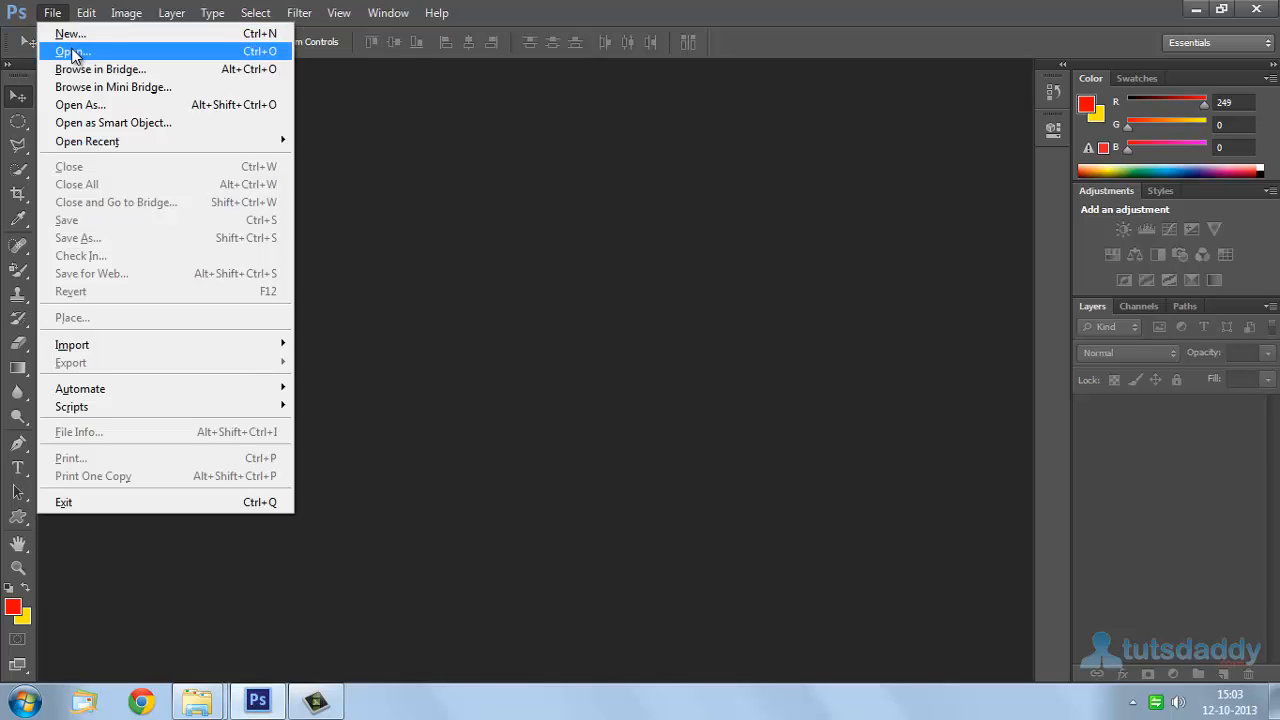
click(69, 33)
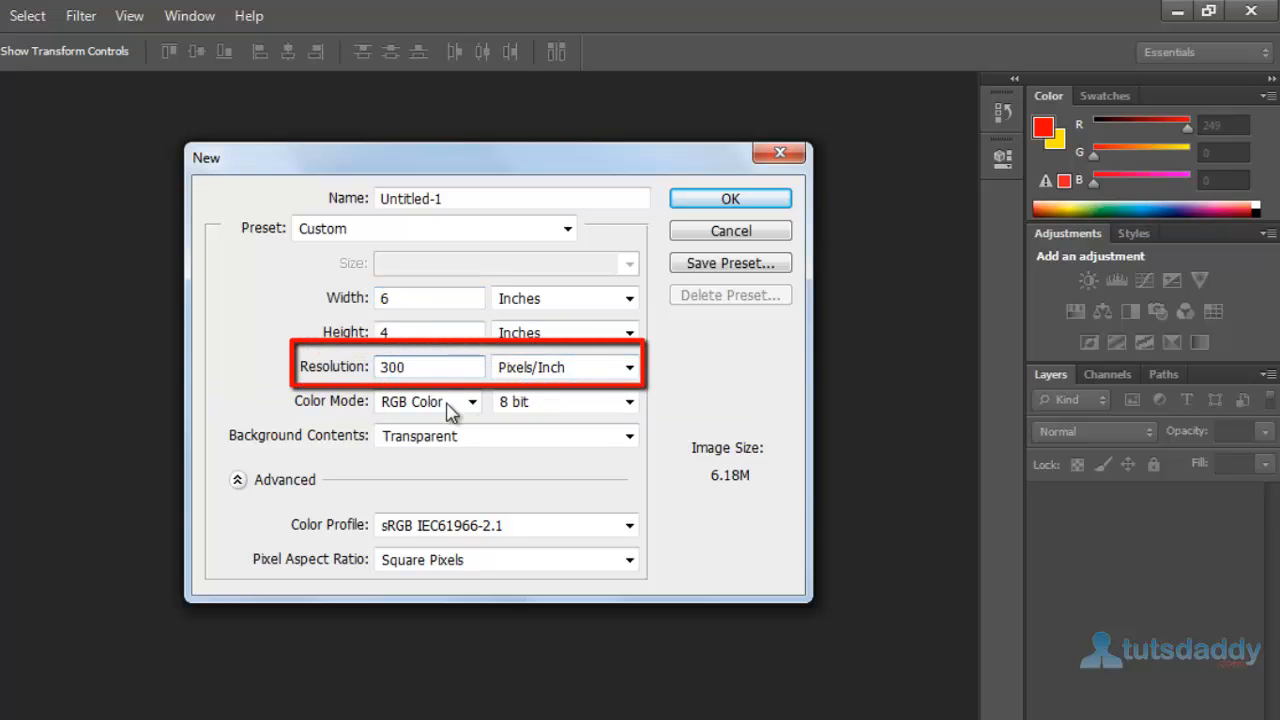
mouse_move(450, 440)
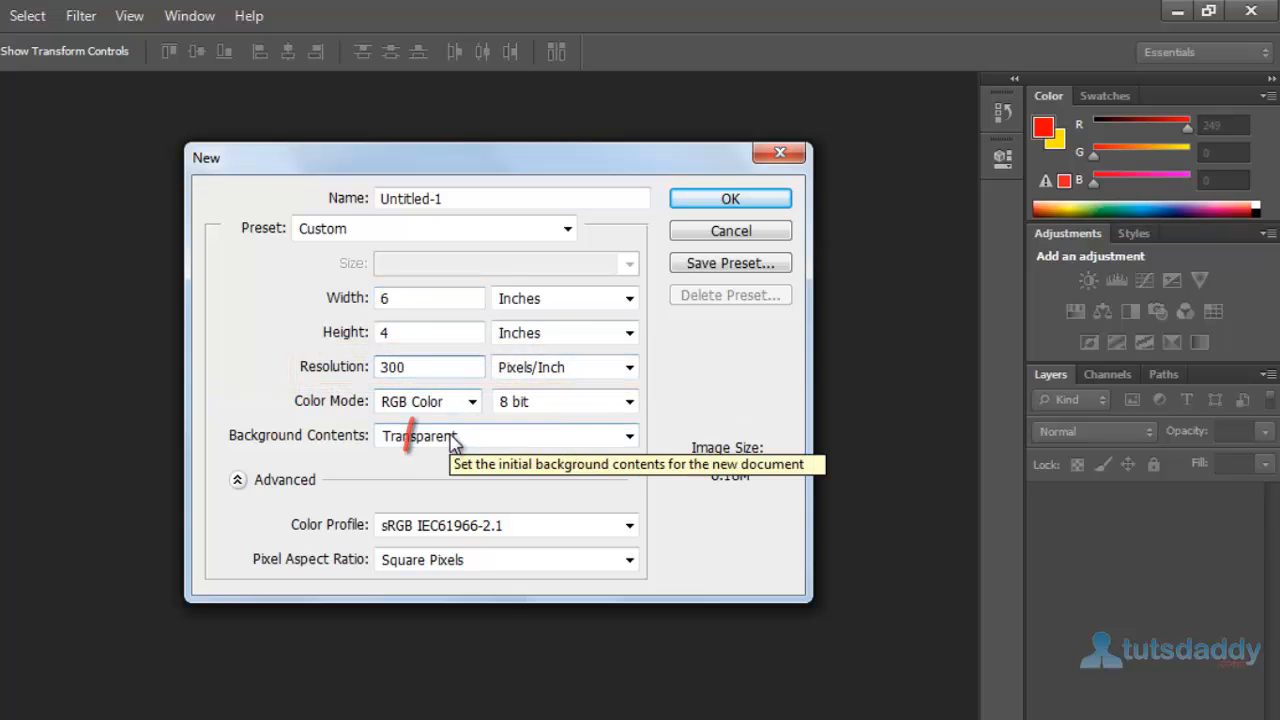
mouse_move(730, 198)
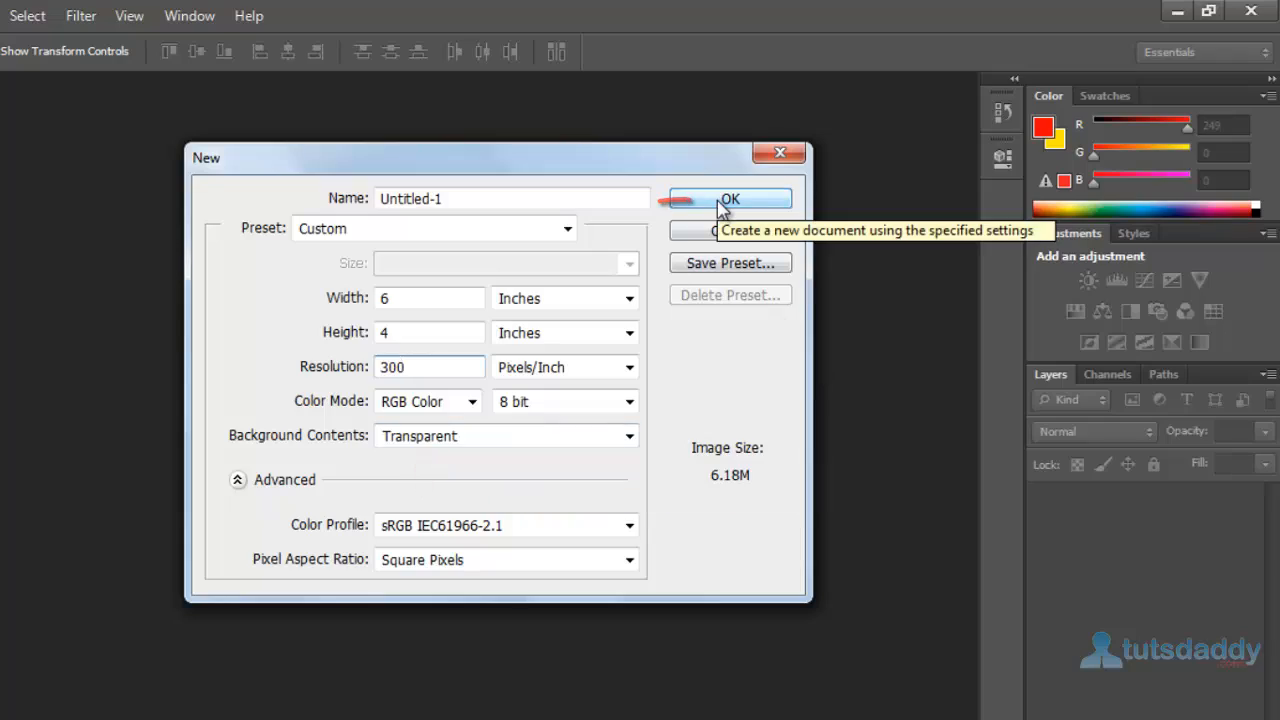
click(730, 198)
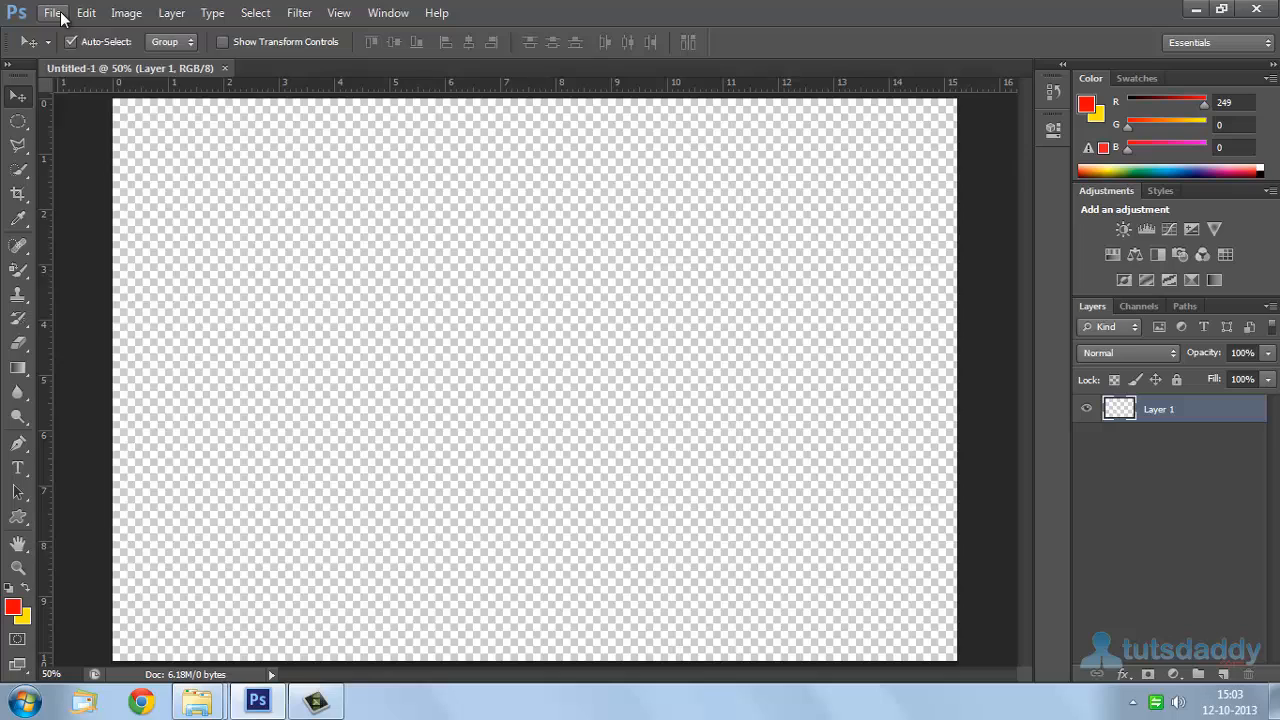
Open recent Natural-animated-desktop-hd-im-ages.jpg and drag it into the Untitled-1 canvas
click(52, 12)
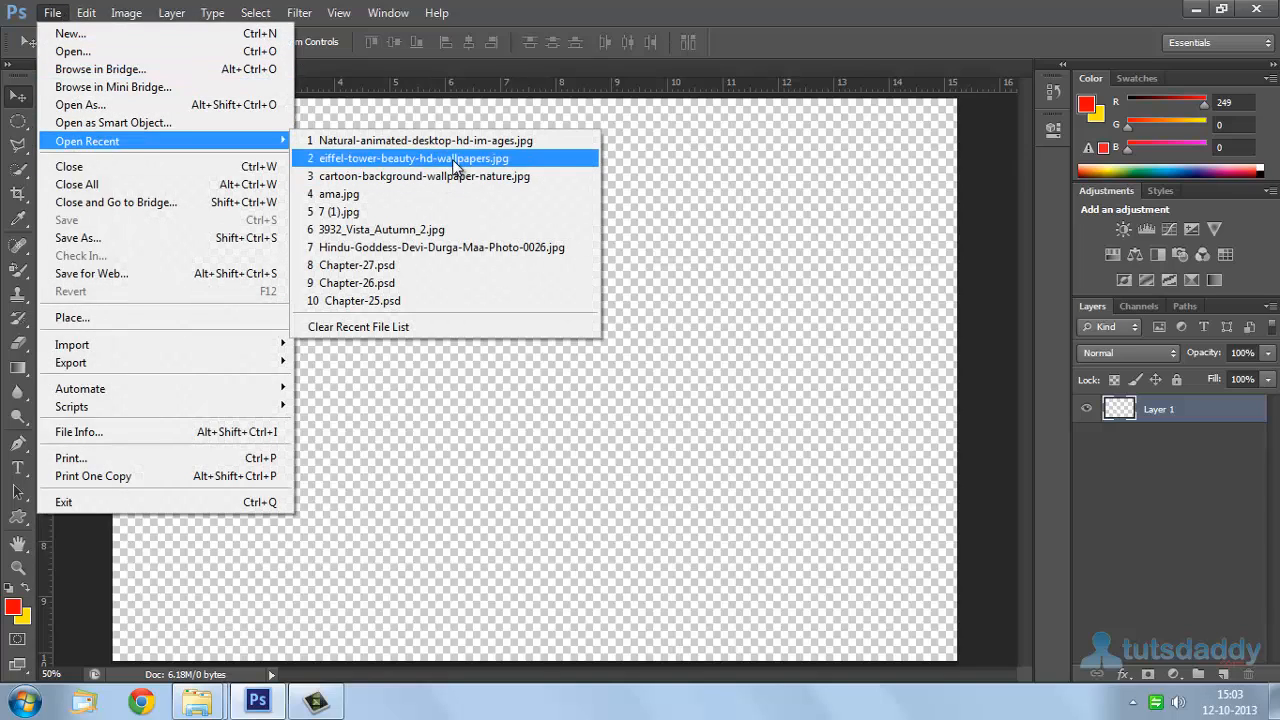
click(424, 140)
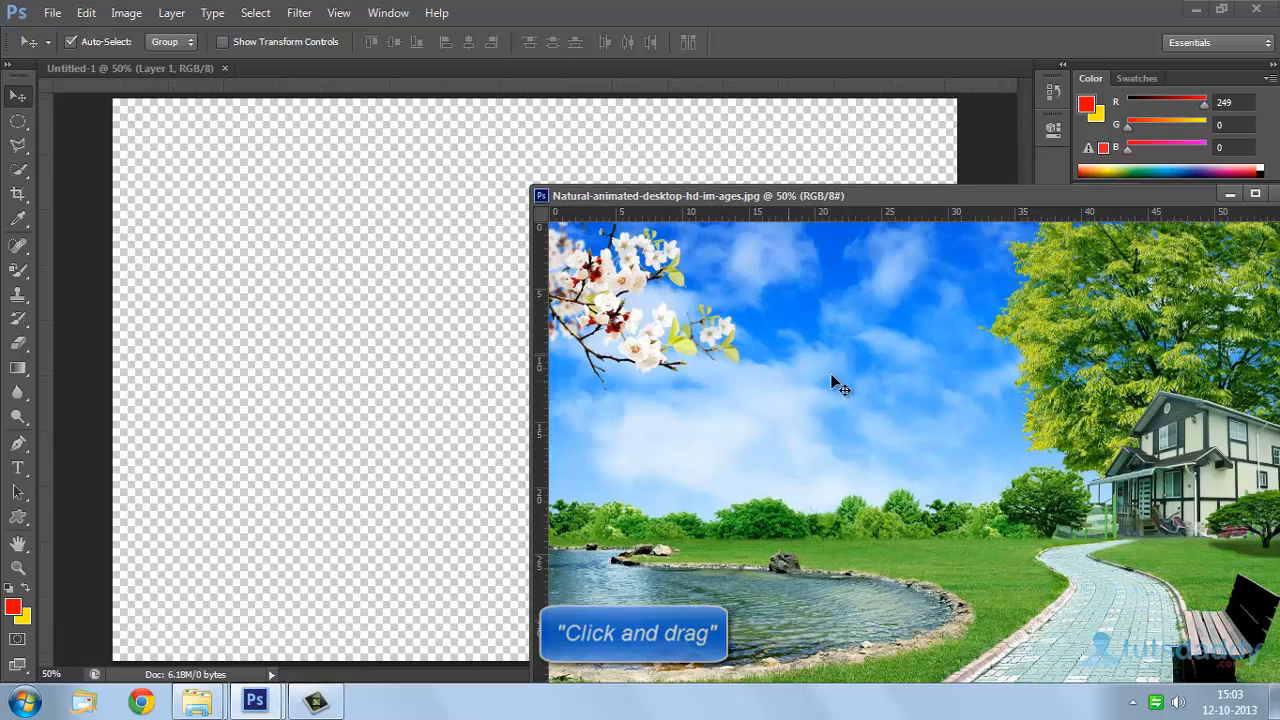
drag(843, 387, 320, 390)
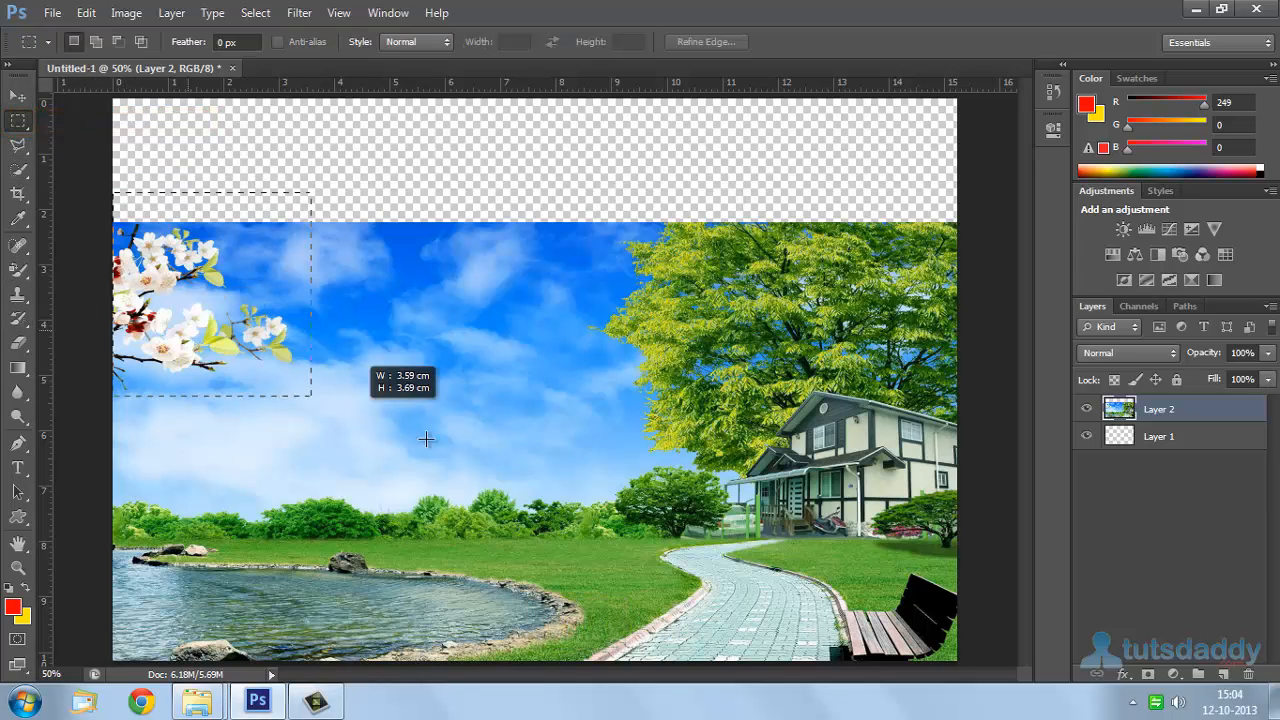
Select the park layer's upper-left sky and pond area and delete it
drag(310, 400, 723, 567)
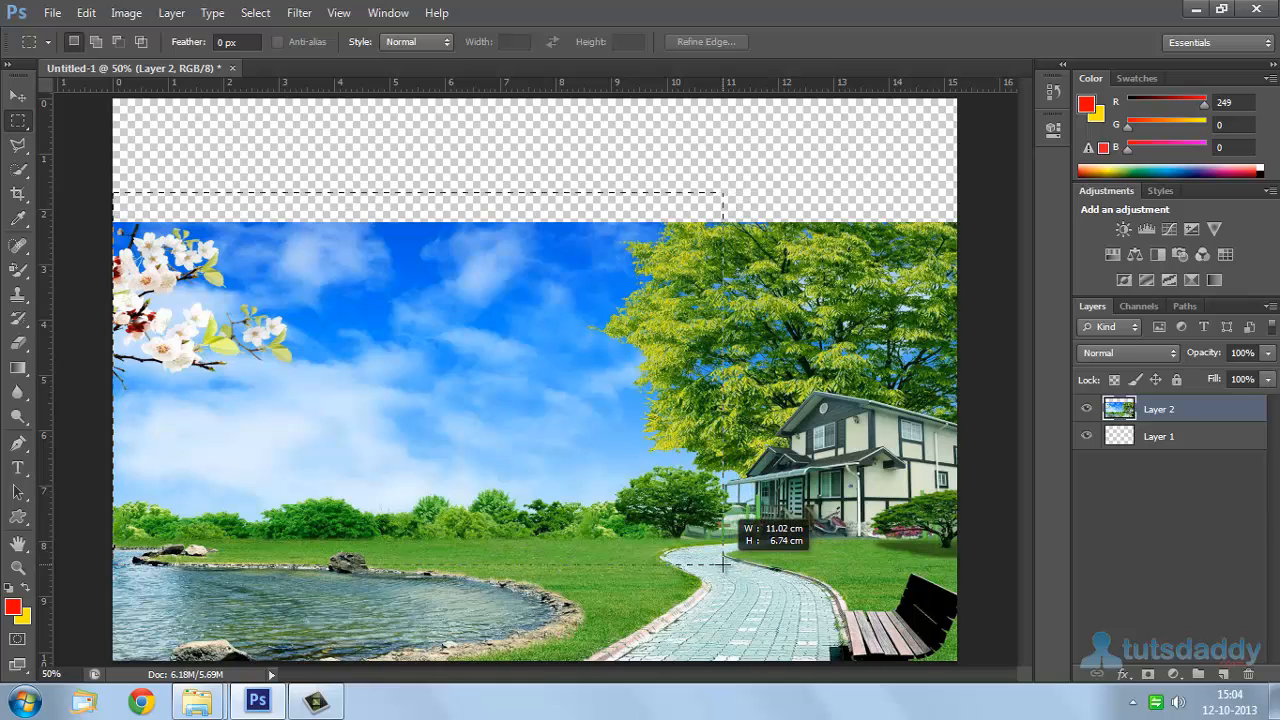
key(Delete)
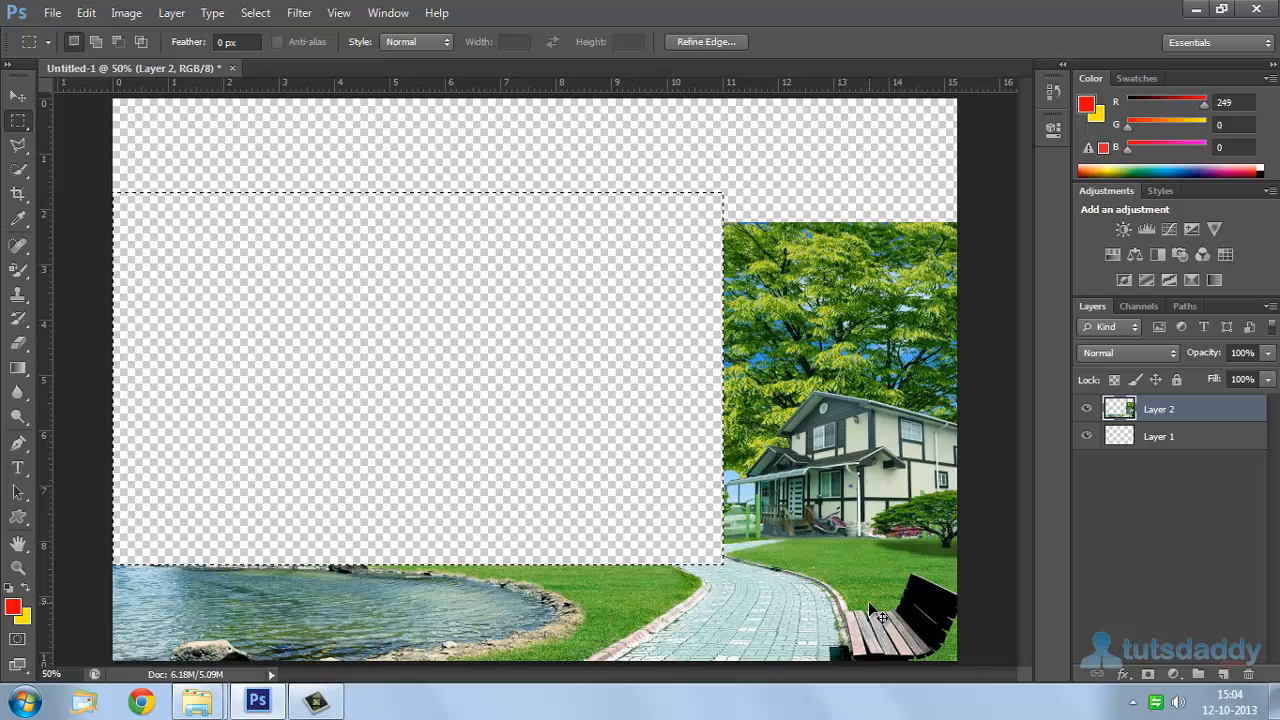
click(52, 12)
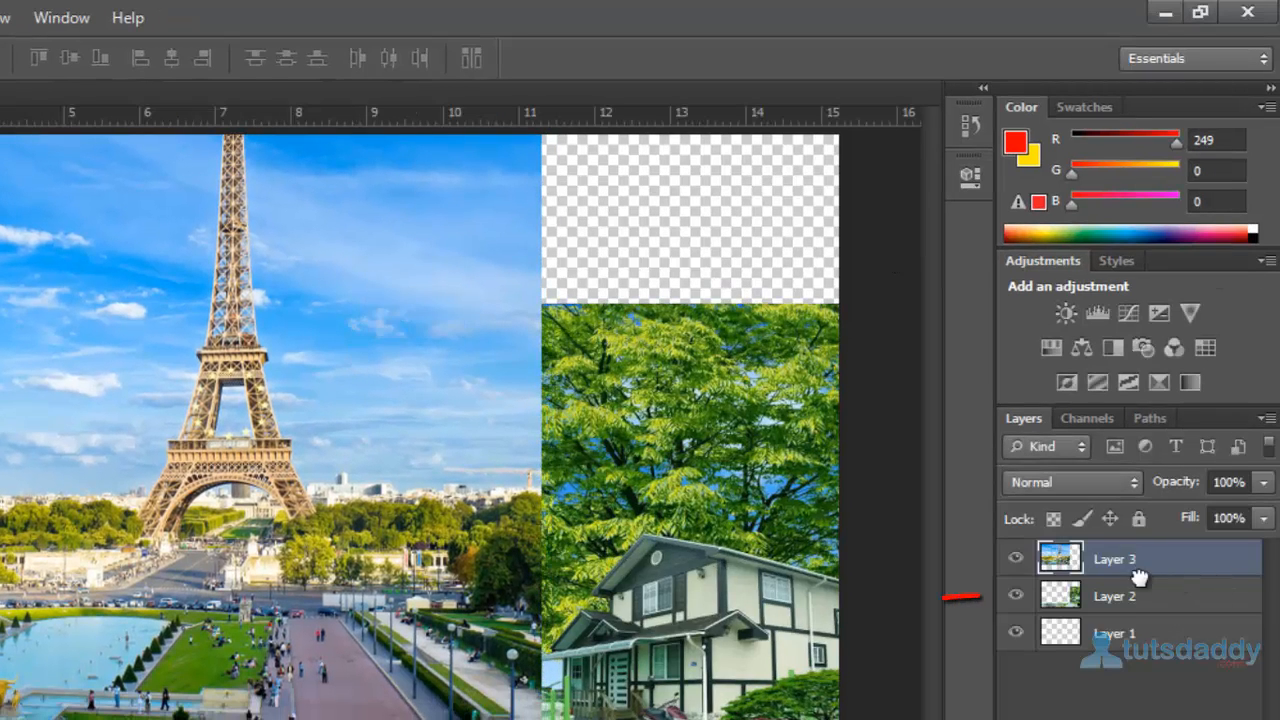
Move the Eiffel Tower layer (Layer 3) beneath the park layer (Layer 2)
drag(1115, 559, 1115, 600)
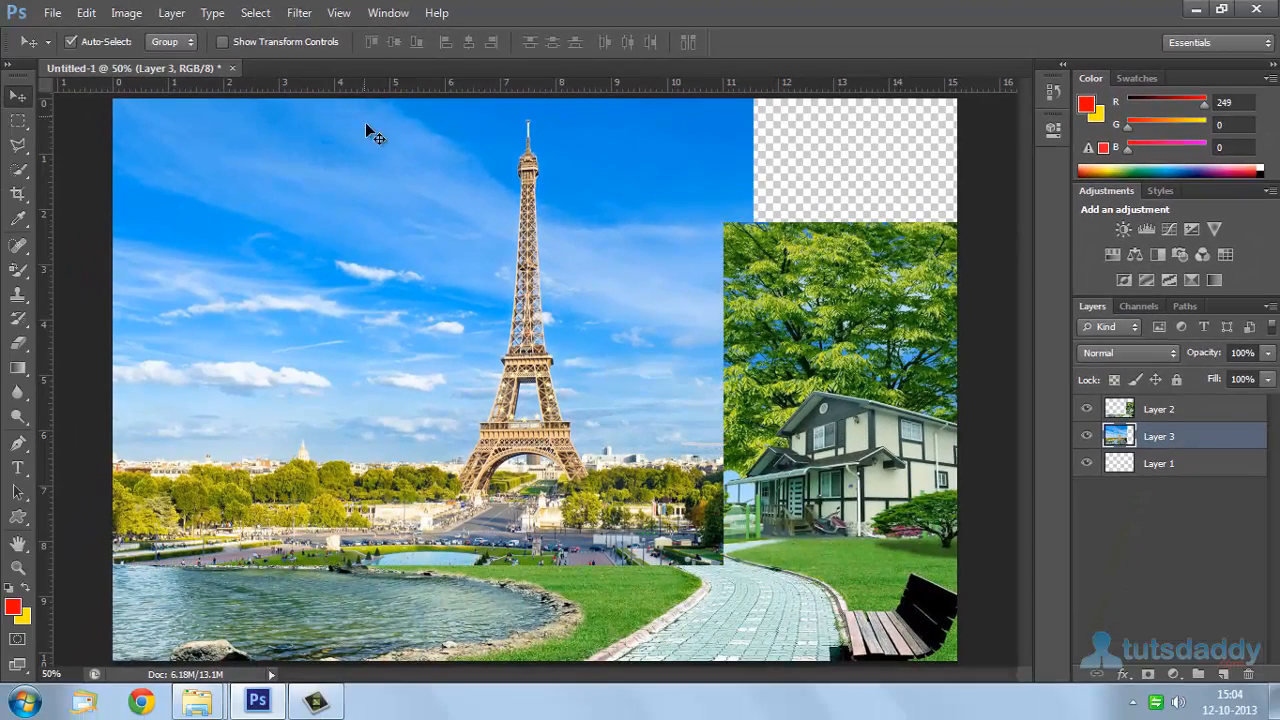
click(52, 13)
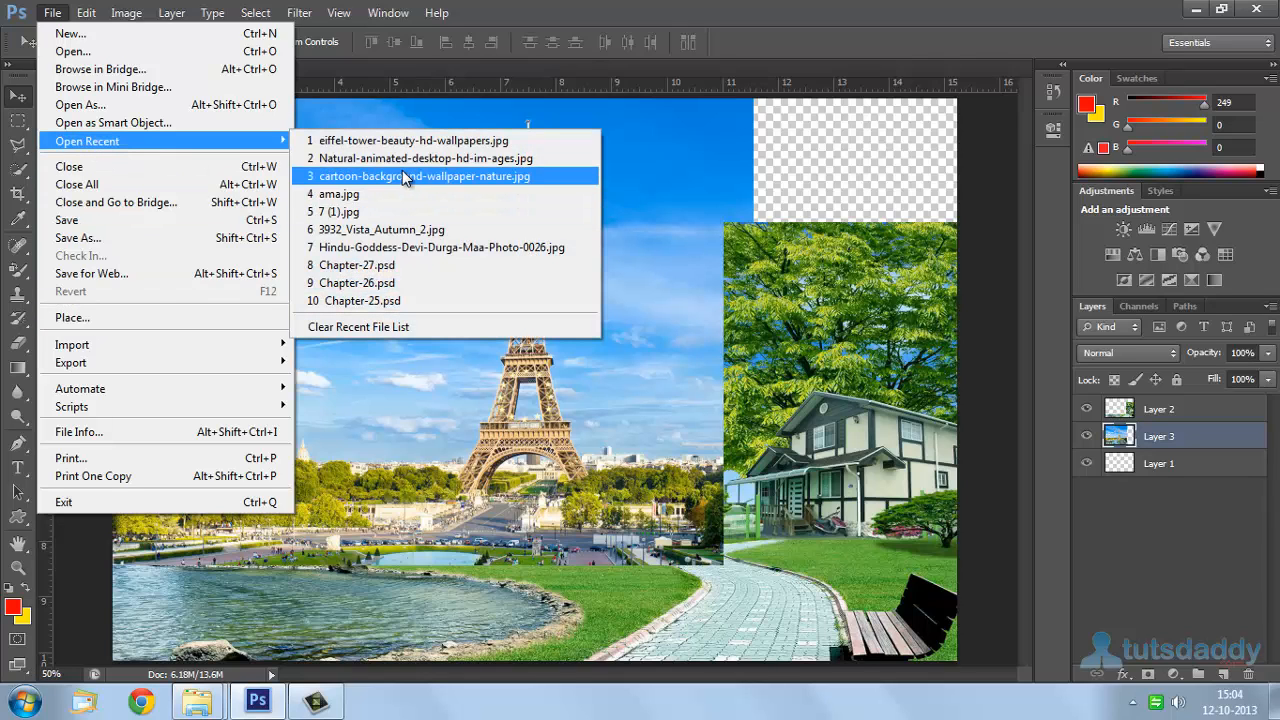
Drag recent cartoon-background-wallpaper-nature.jpg into the document and shift it toward the lower right
click(423, 176)
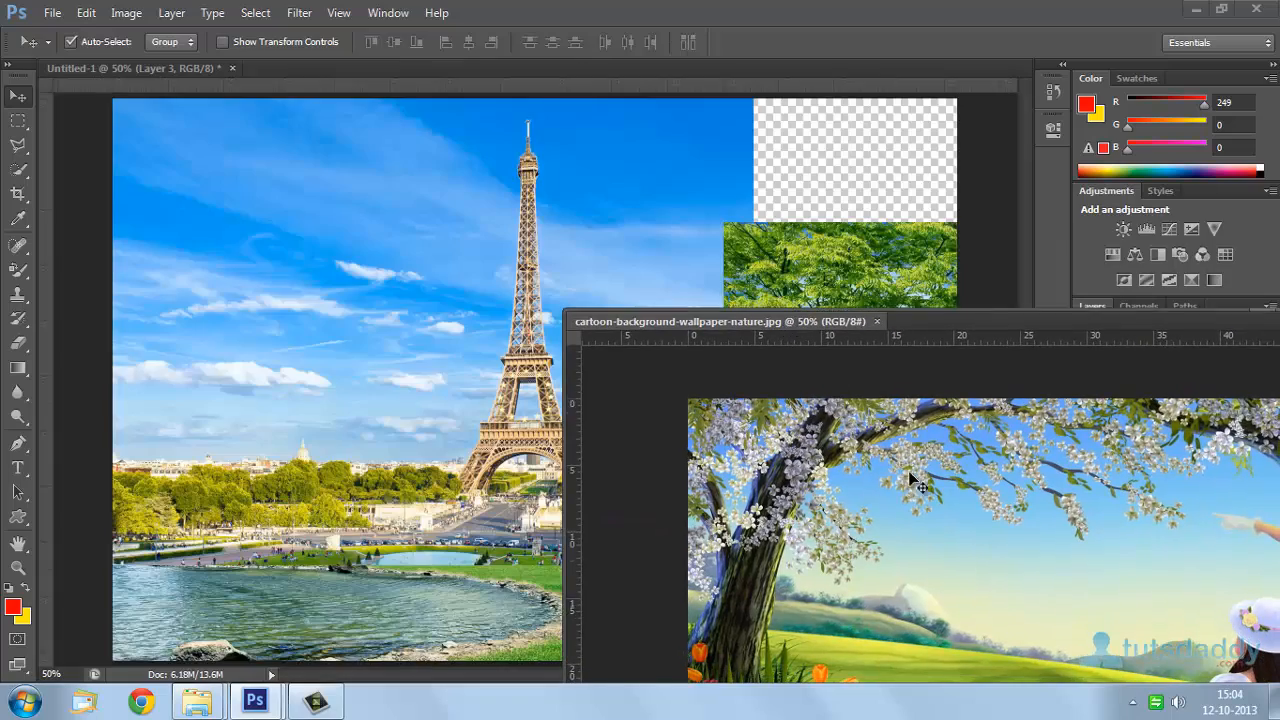
drag(900, 480, 440, 370)
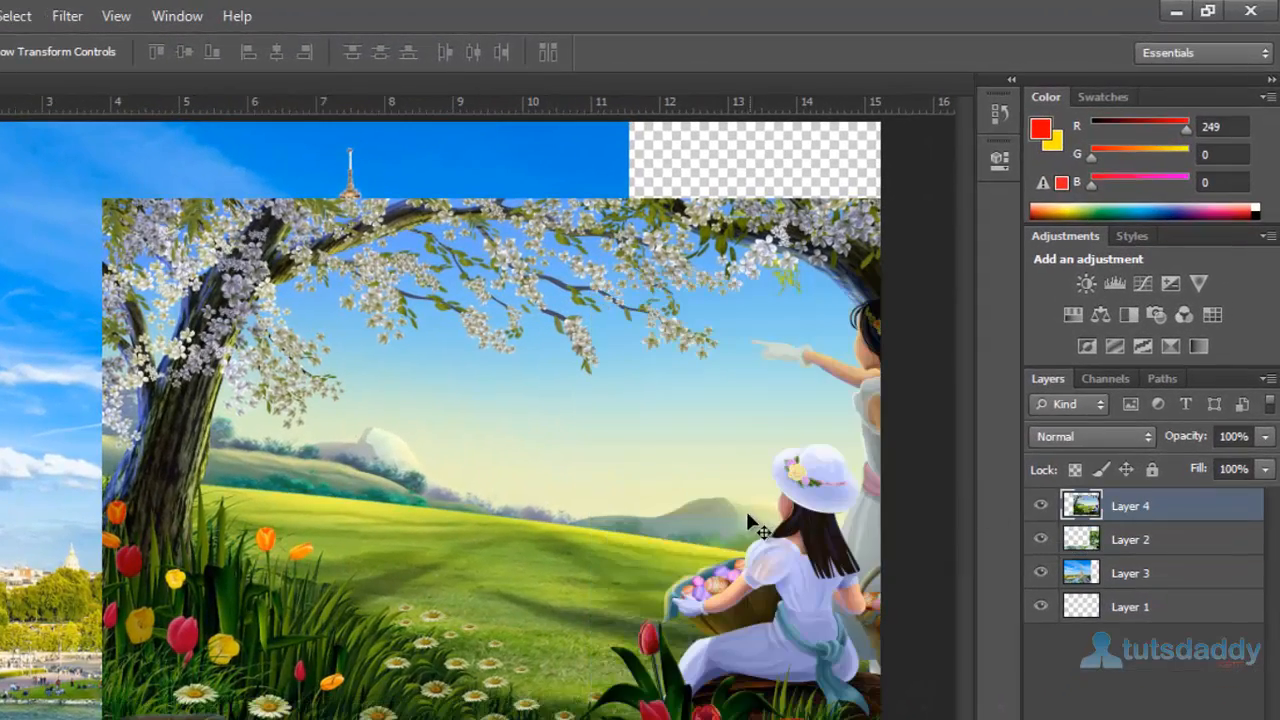
drag(760, 530, 715, 544)
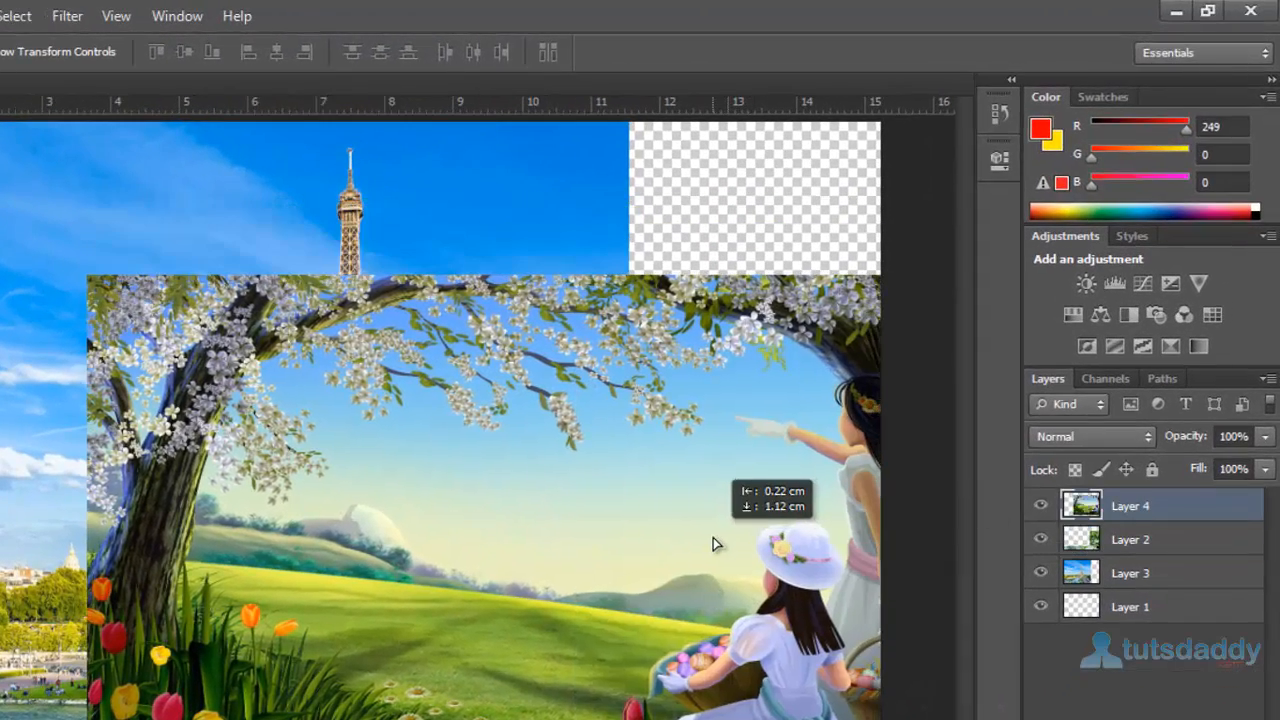
click(1130, 539)
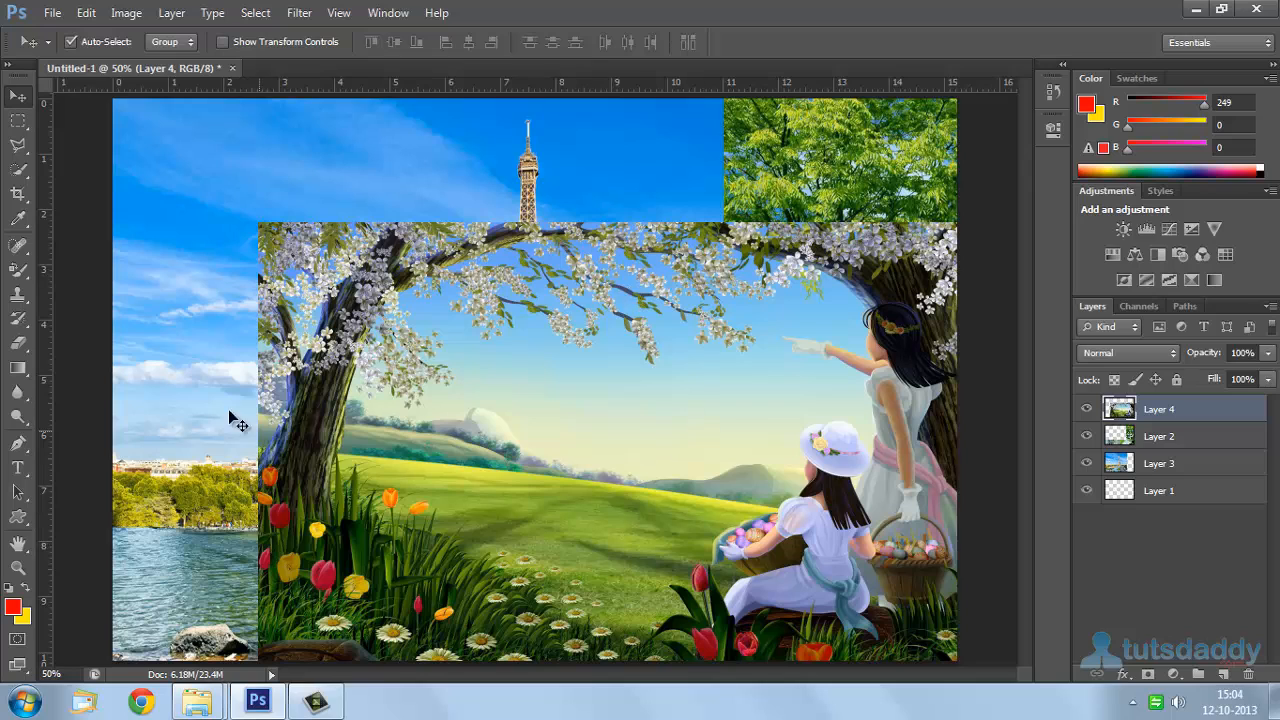
Erase the meadow layer's upper-left area to reveal the Eiffel Tower beneath
click(18, 342)
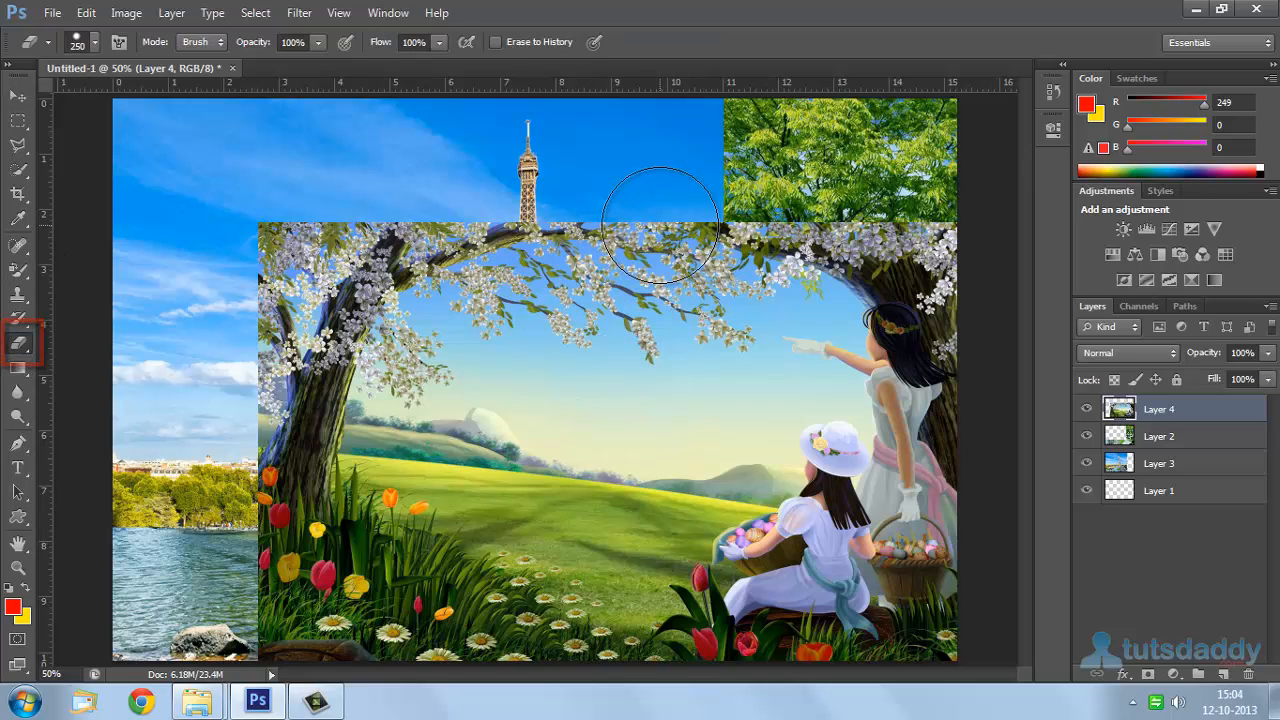
drag(660, 220, 470, 475)
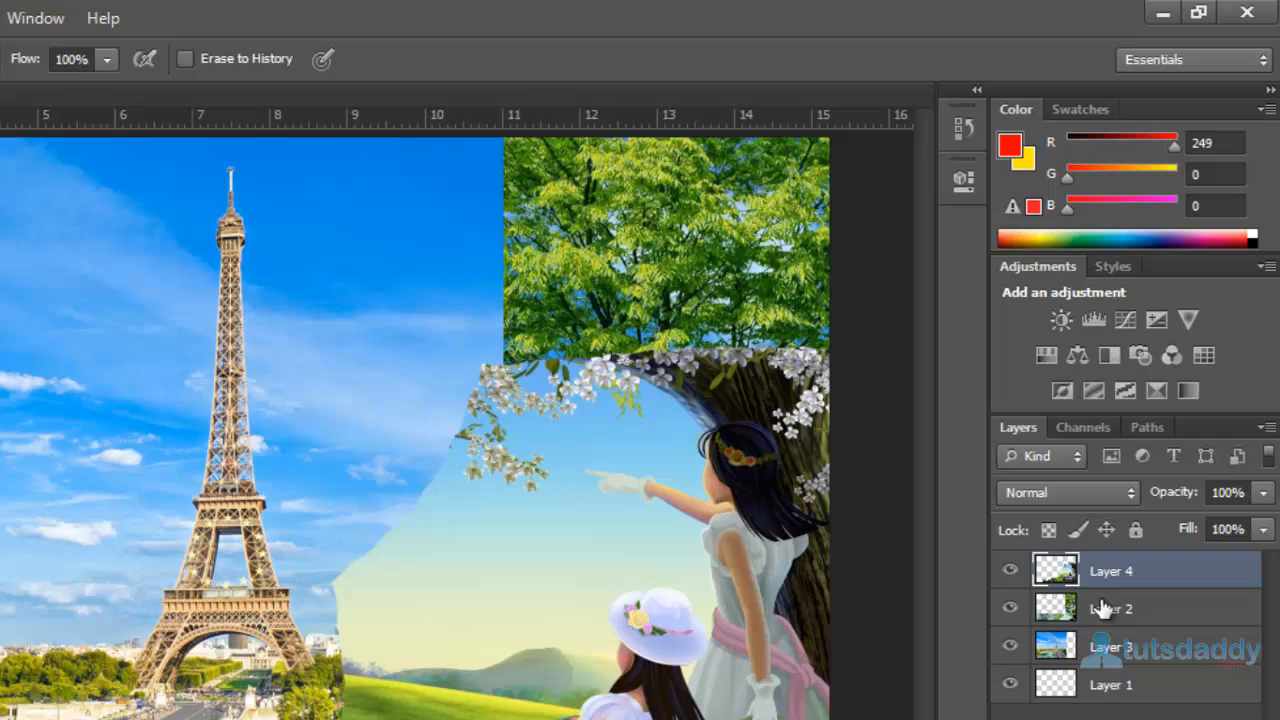
Auto-blend Layers 4, 2 and 3 as a Panorama with Seamless Tones and Colors
click(1110, 645)
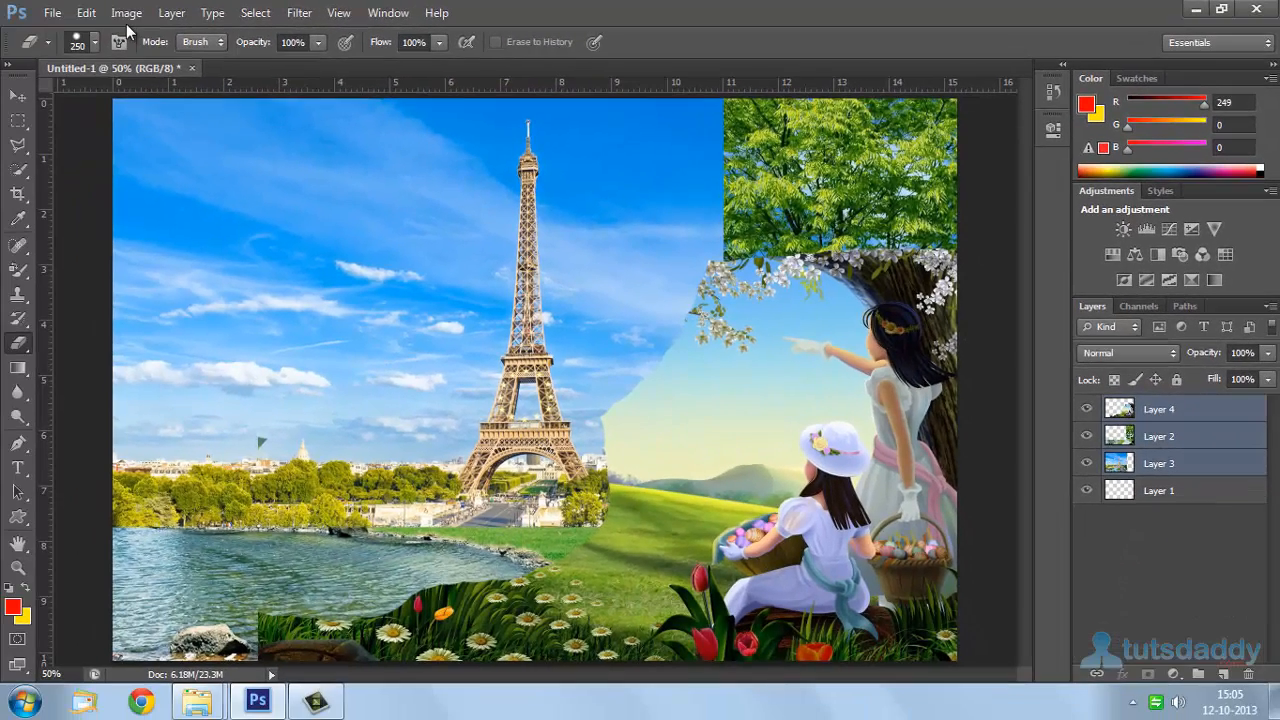
click(86, 12)
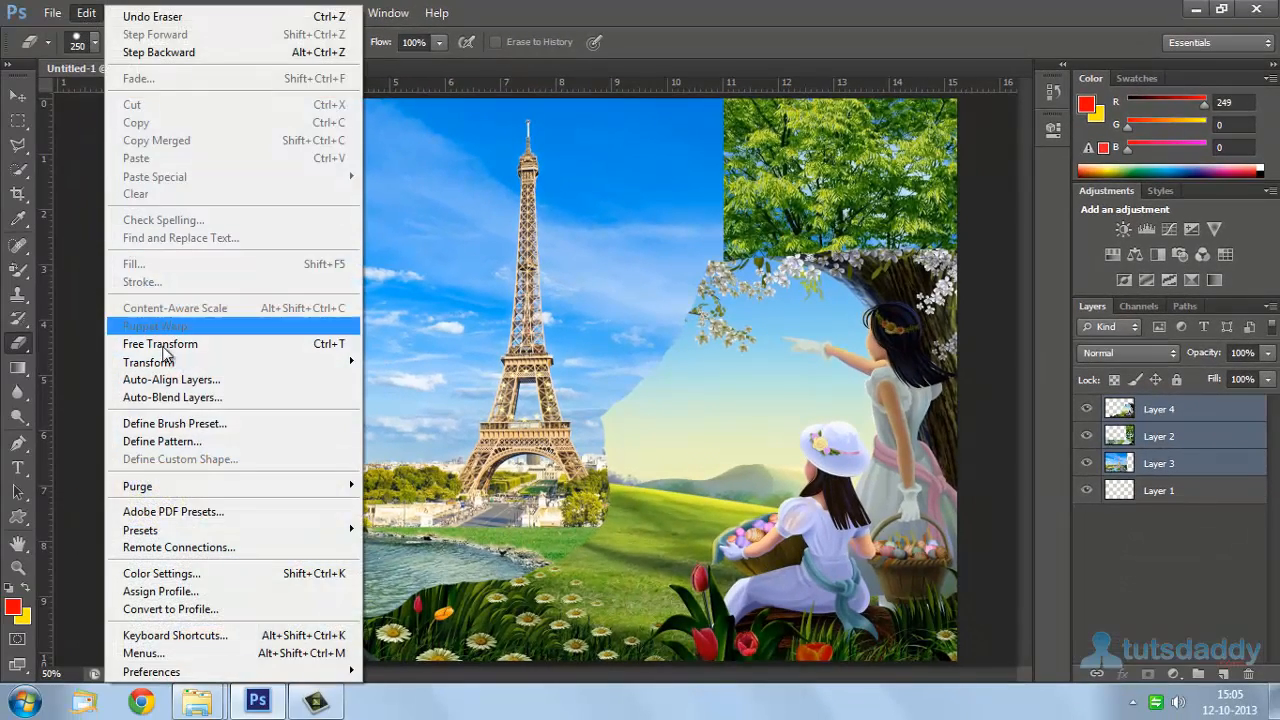
mouse_move(193, 397)
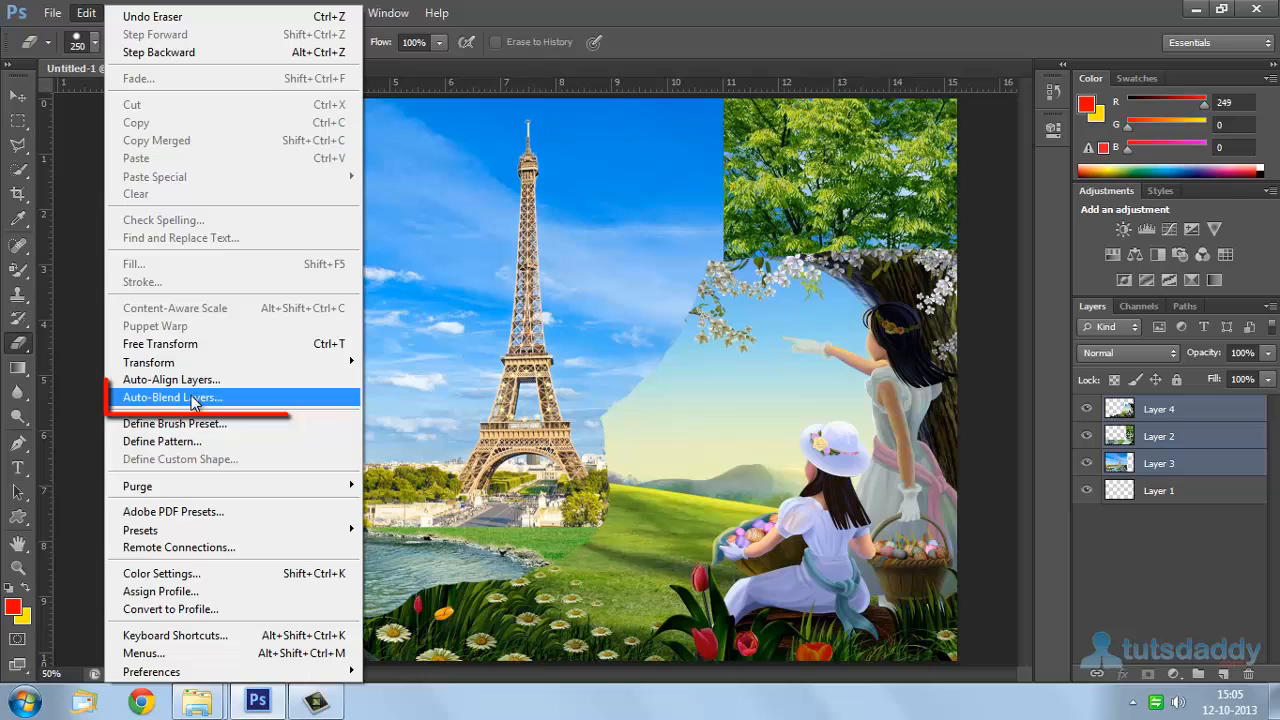
click(172, 397)
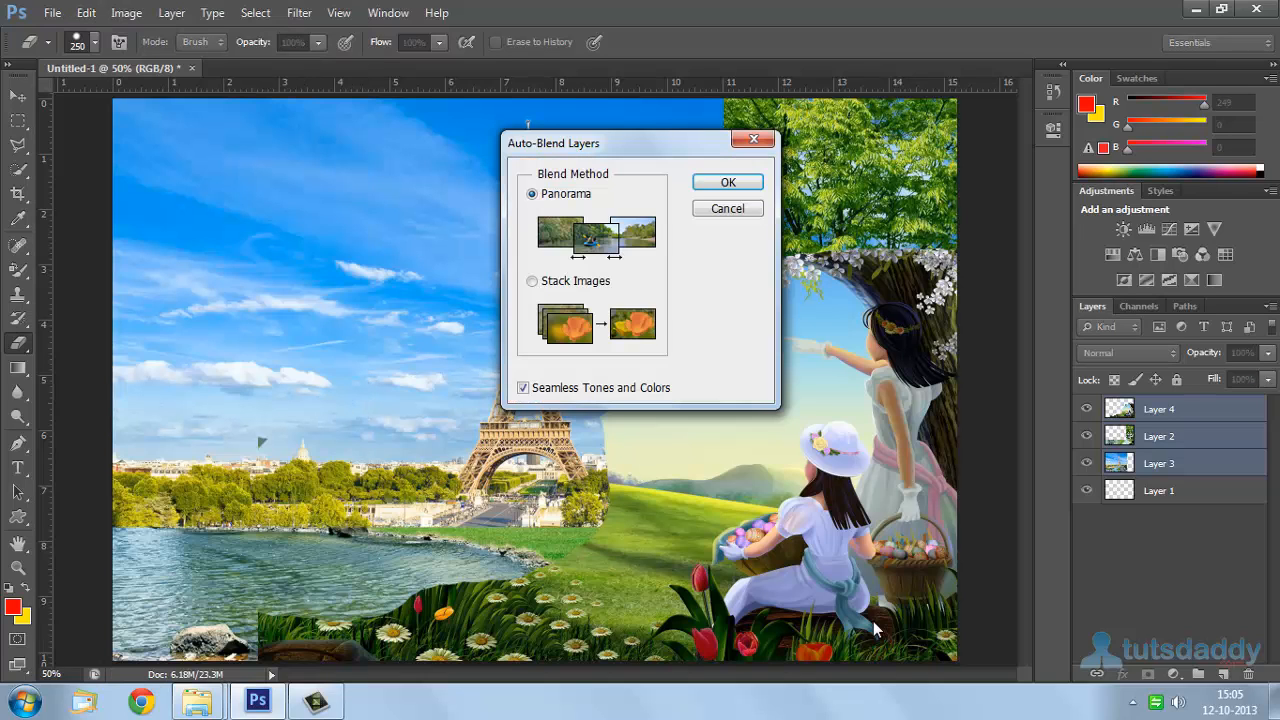
mouse_move(600, 218)
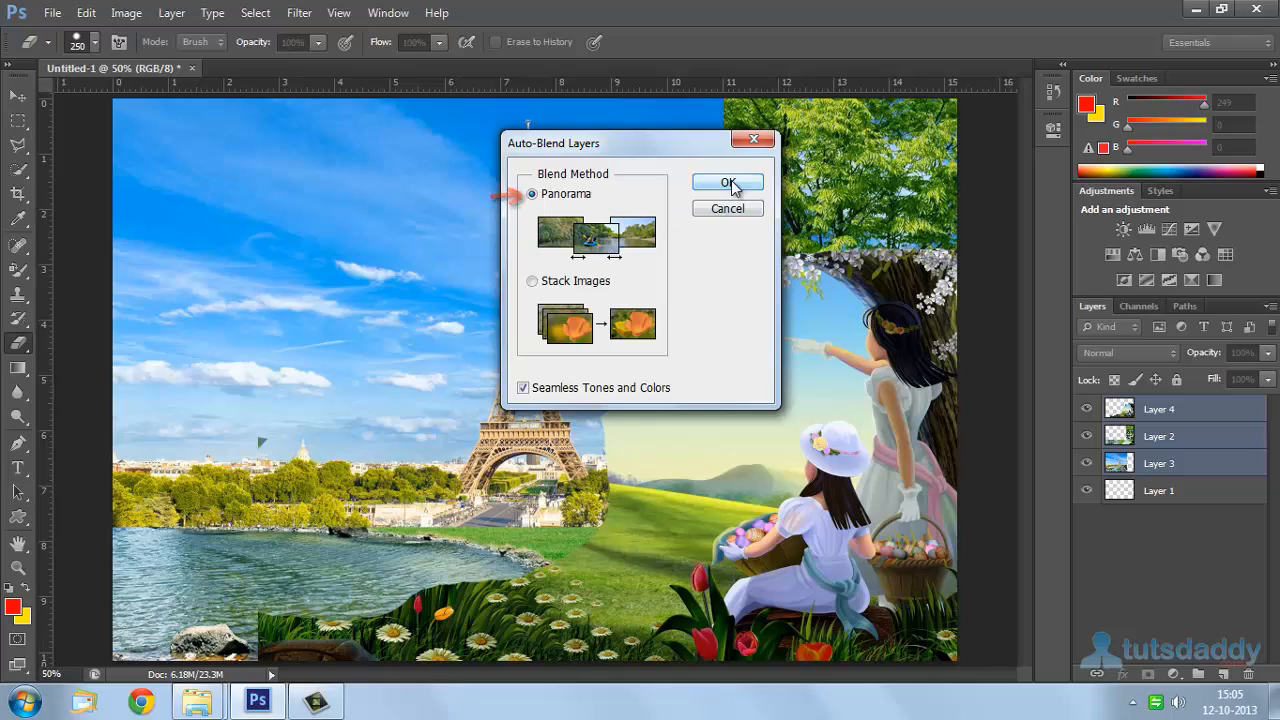
click(728, 183)
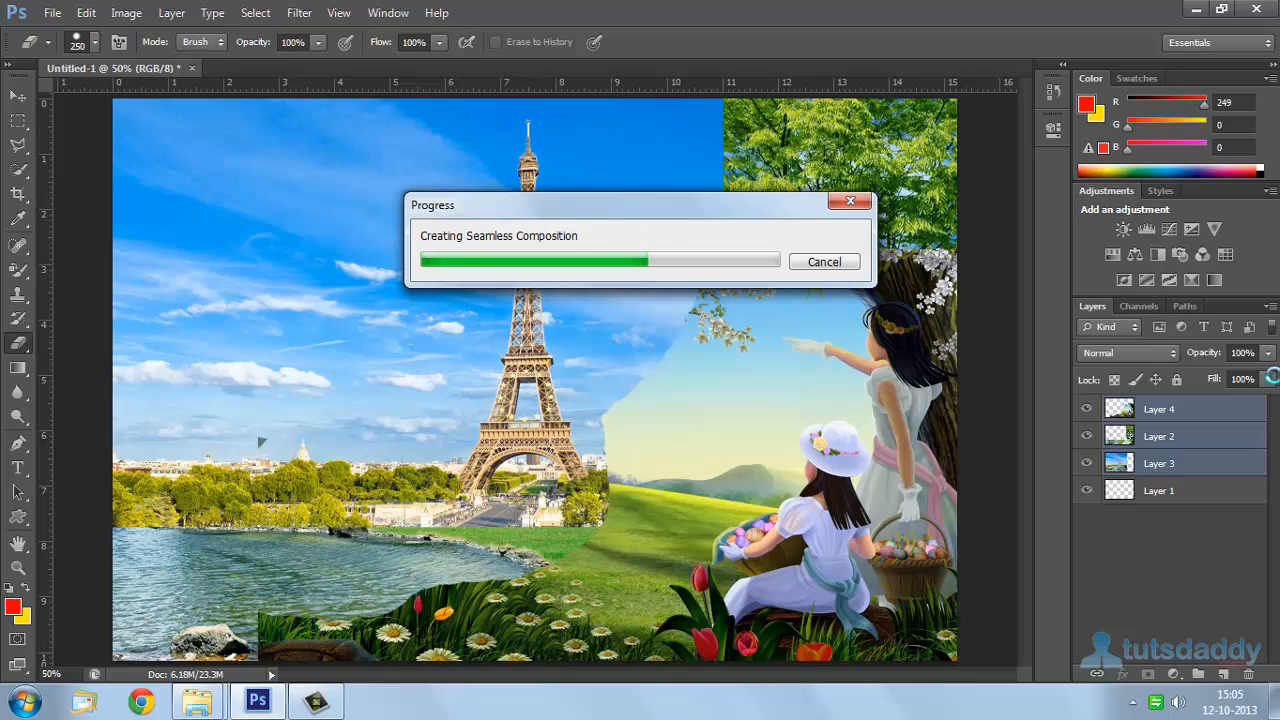